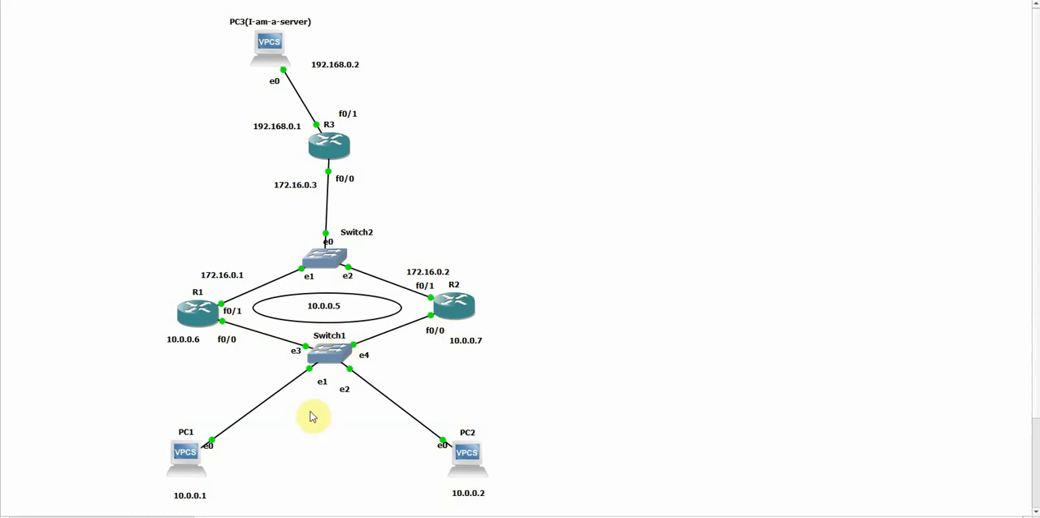
{"action": "mouse_move", "coordinate": [331, 403]}
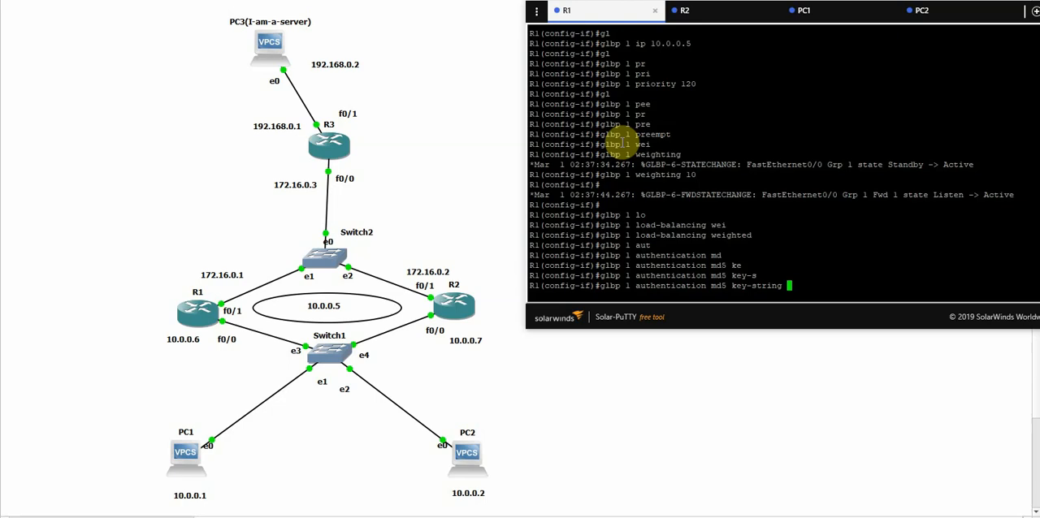
- Switch to the R2 console to review its GLBP group 1 status with virtual IP 10.0.0.5
{"action": "left_click", "coordinate": [685, 10]}
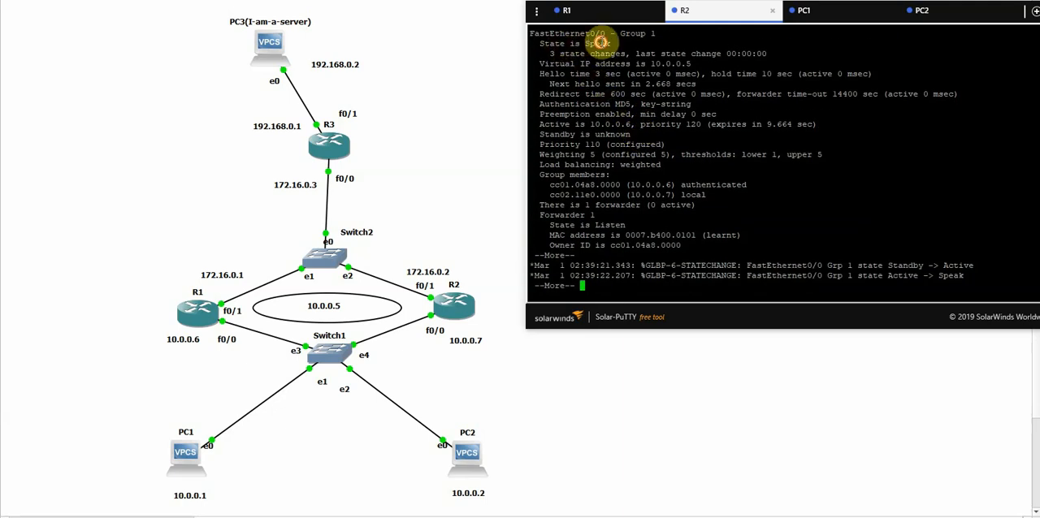
- Switch to the R1 console and review its GLBP group and forwarder status
{"action": "left_click", "coordinate": [566, 10]}
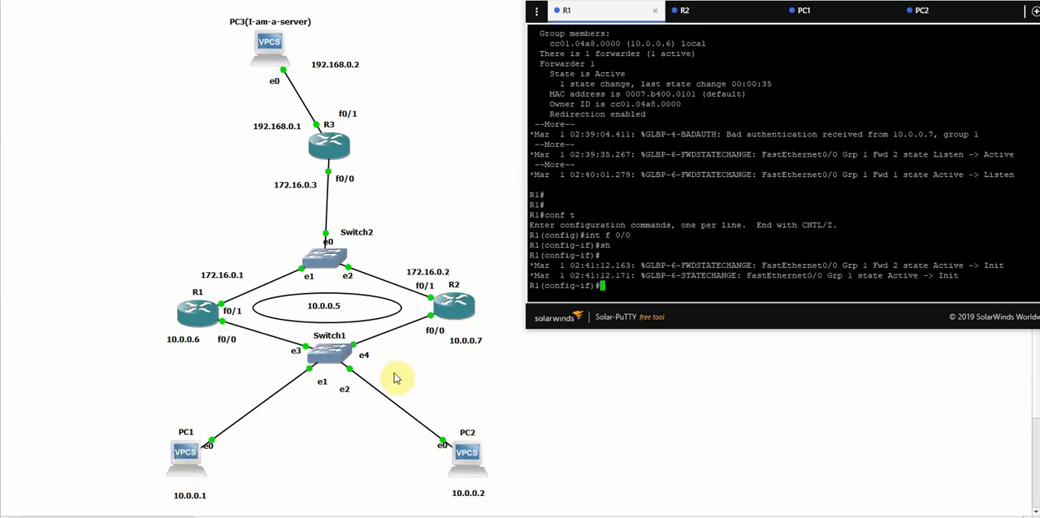
- Run show glbp on R1 after shutting down f0/0 to see the group drop to Init
{"action": "type", "text": "show glbp"}
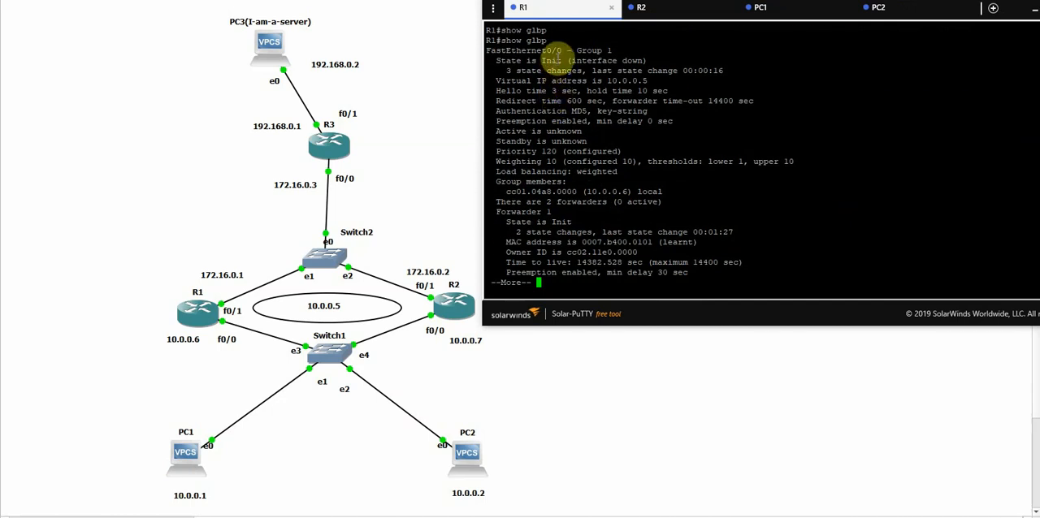
- Compare GLBP states: R1's group down, R2 the active forwarder, then move to PC1
{"action": "left_click", "coordinate": [641, 6]}
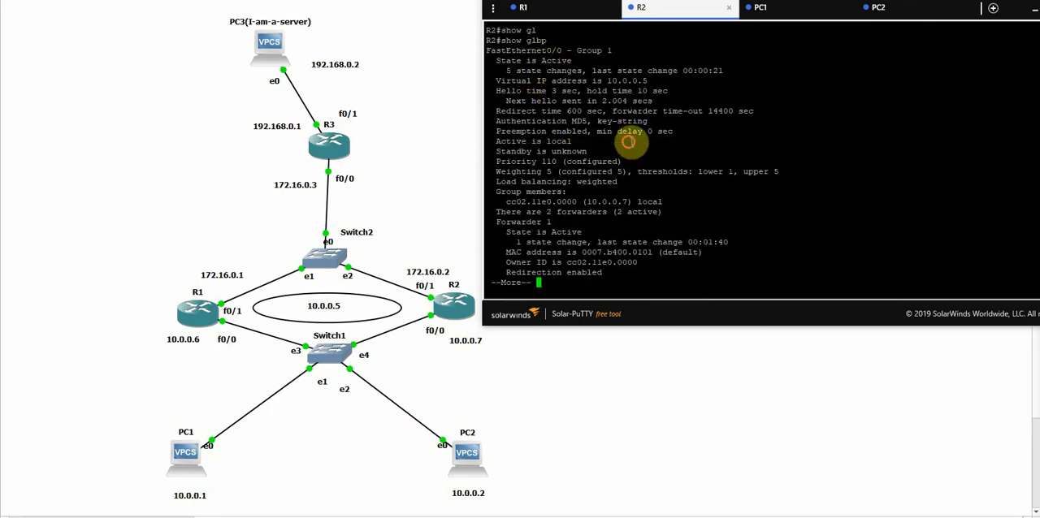
{"action": "left_click", "coordinate": [759, 7]}
{"action": "type", "text": "trace 192.168.0."}
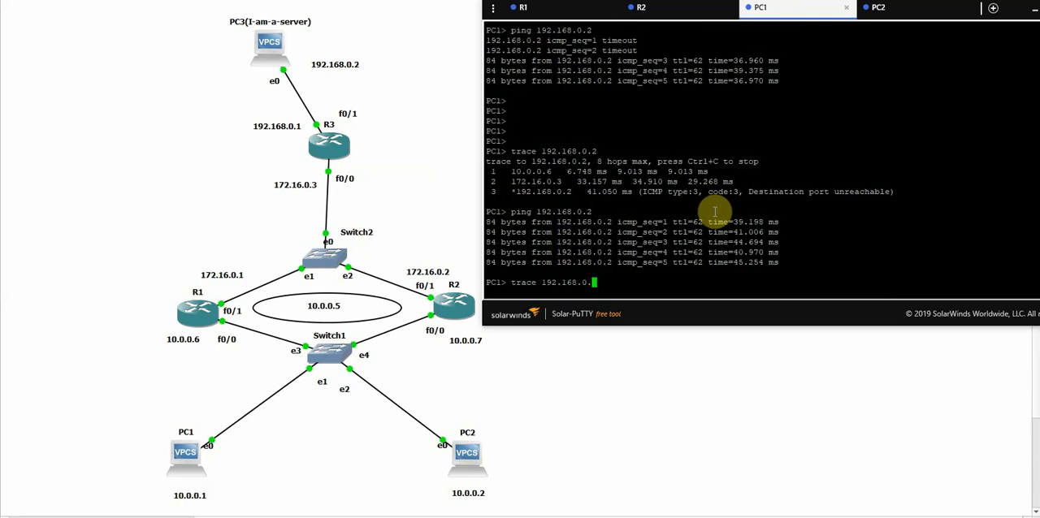
- Switch to PC2 to ping and trace 192.168.0.2 after verifying reachability from PC1
{"action": "left_click", "coordinate": [878, 6]}
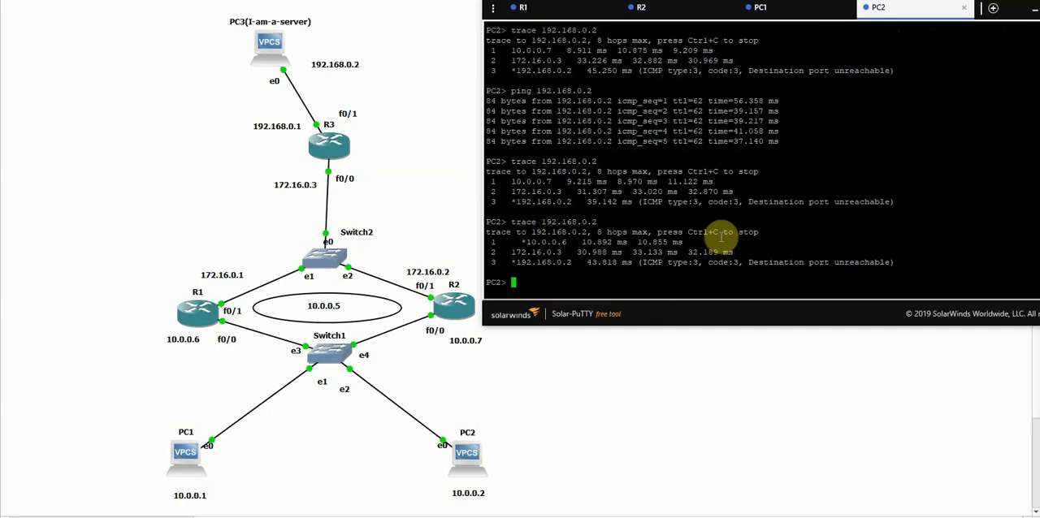